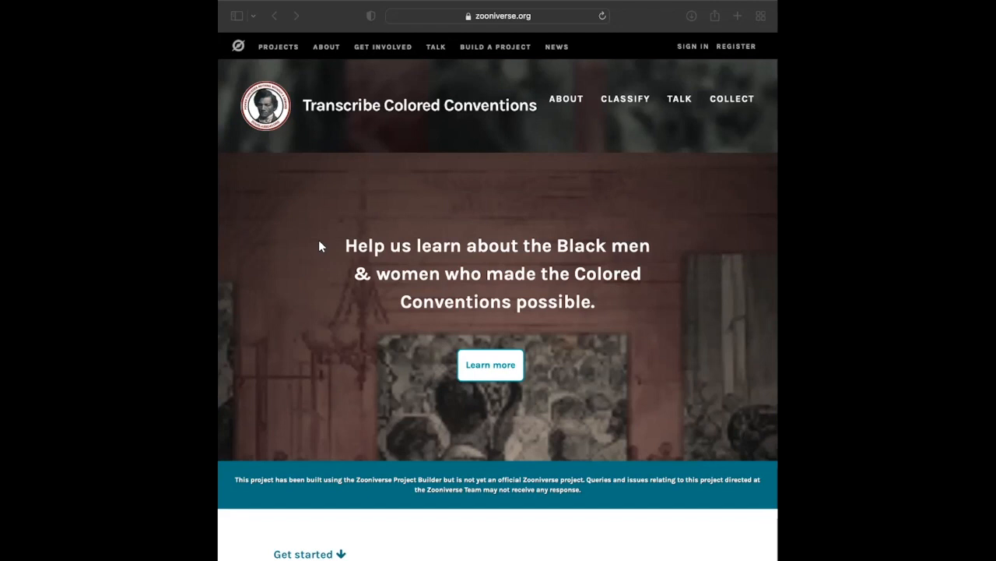
{"action": "scroll", "scroll_direction": "down", "scroll_amount": 3}
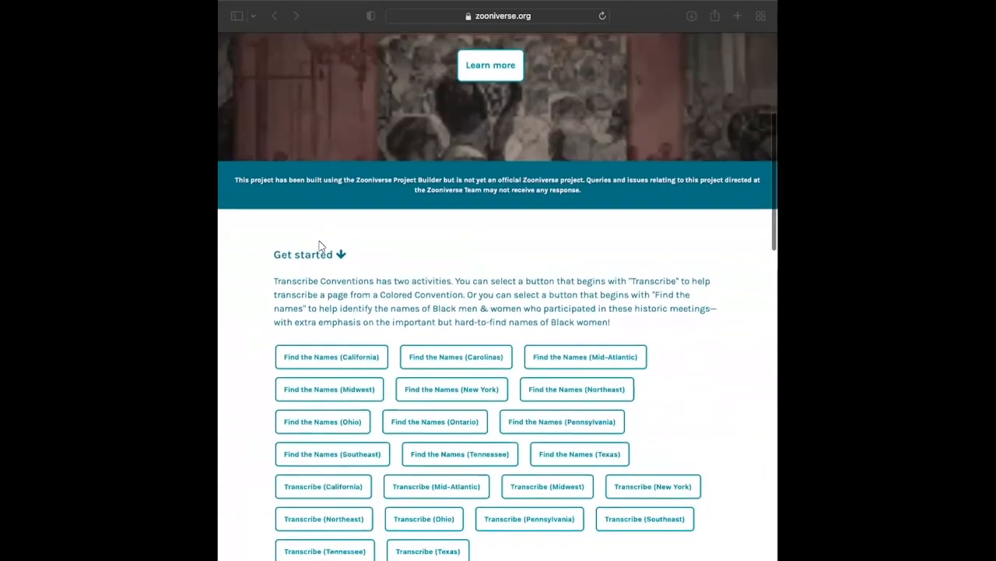
{"action": "scroll", "scroll_direction": "down", "scroll_amount": 3}
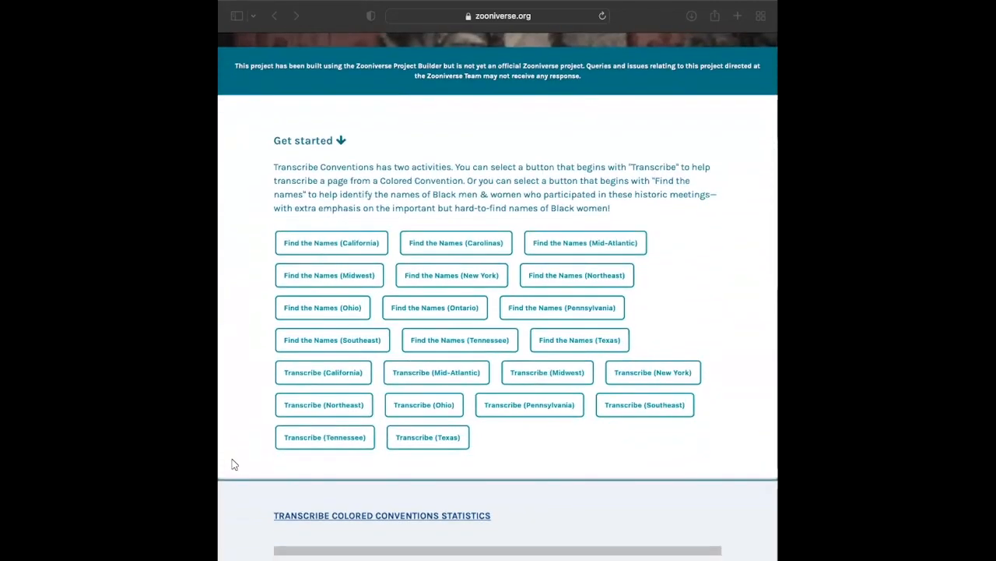
{"action": "scroll", "scroll_direction": "down", "scroll_amount": 3}
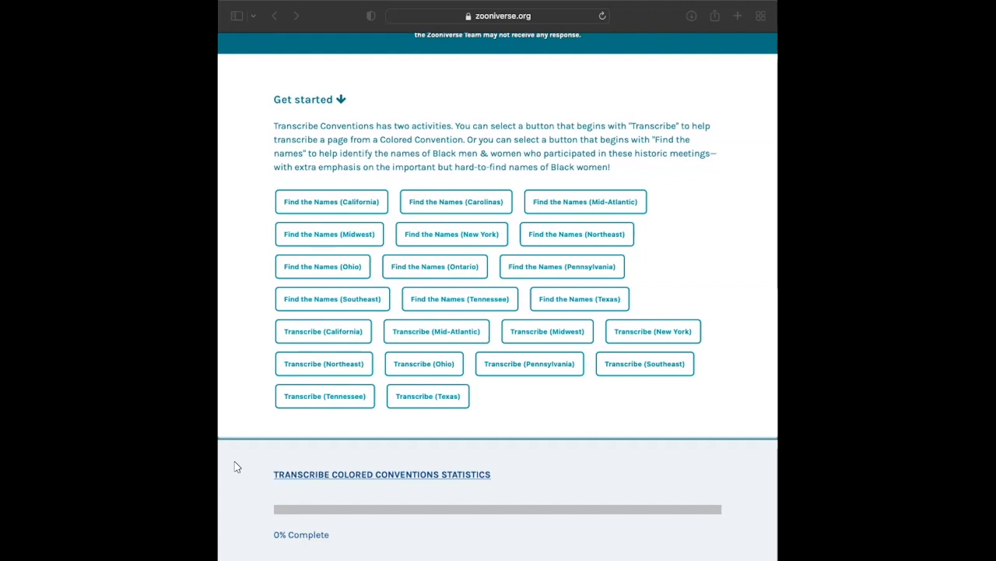
{"action": "scroll", "scroll_direction": "down", "scroll_amount": 3}
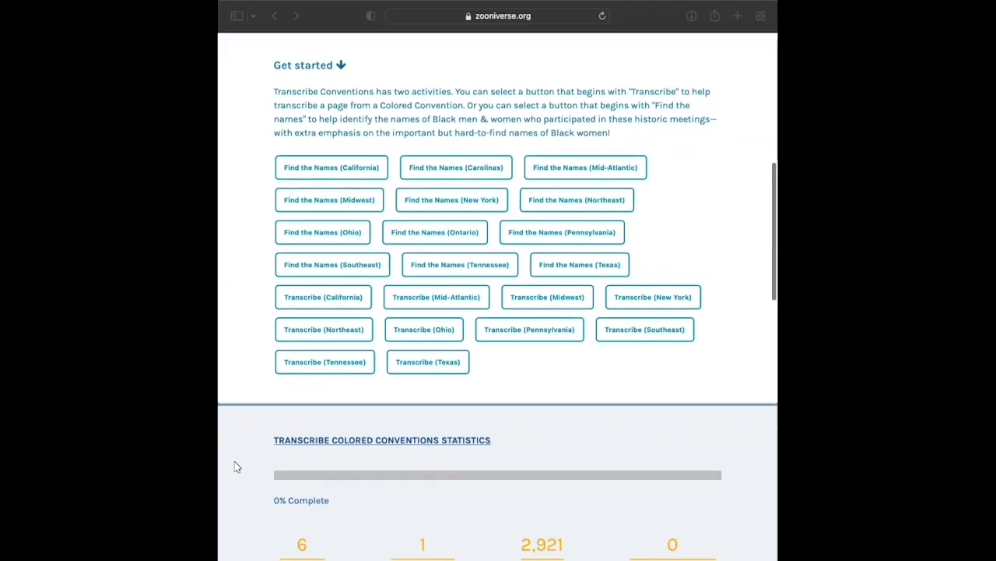
{"action": "scroll", "scroll_direction": "down", "scroll_amount": 3}
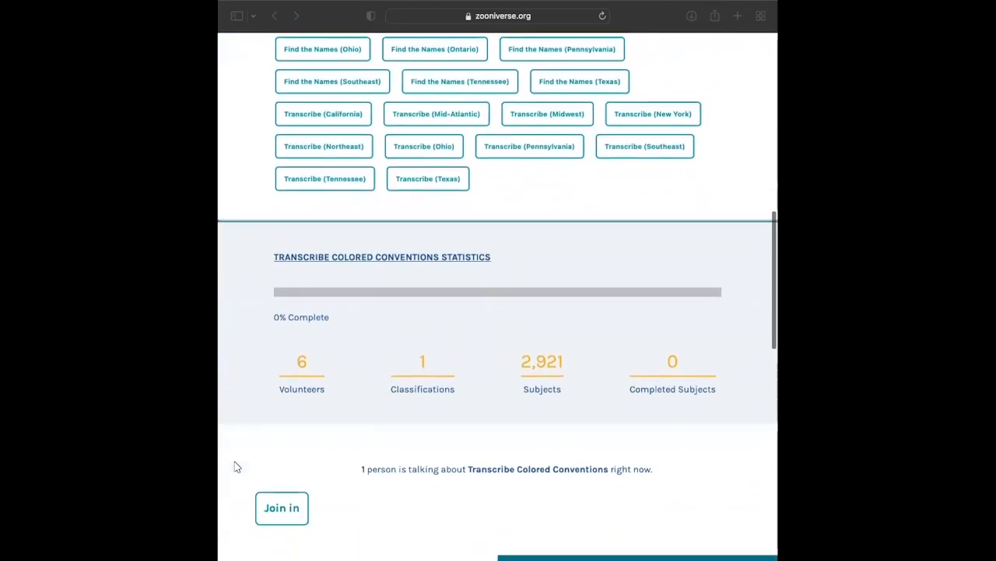
{"action": "scroll", "scroll_direction": "down", "scroll_amount": 3}
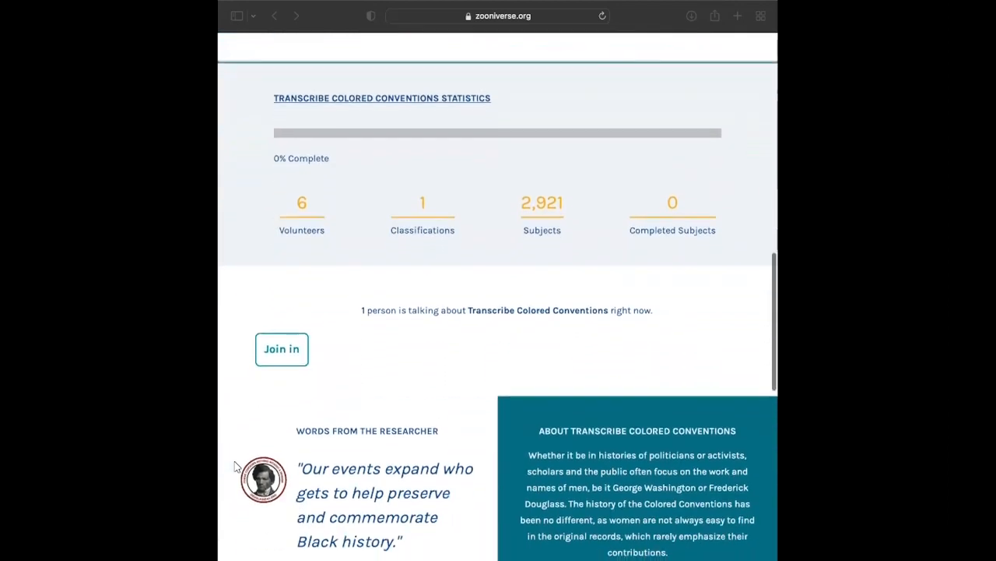
{"action": "scroll", "scroll_direction": "up", "scroll_amount": 3}
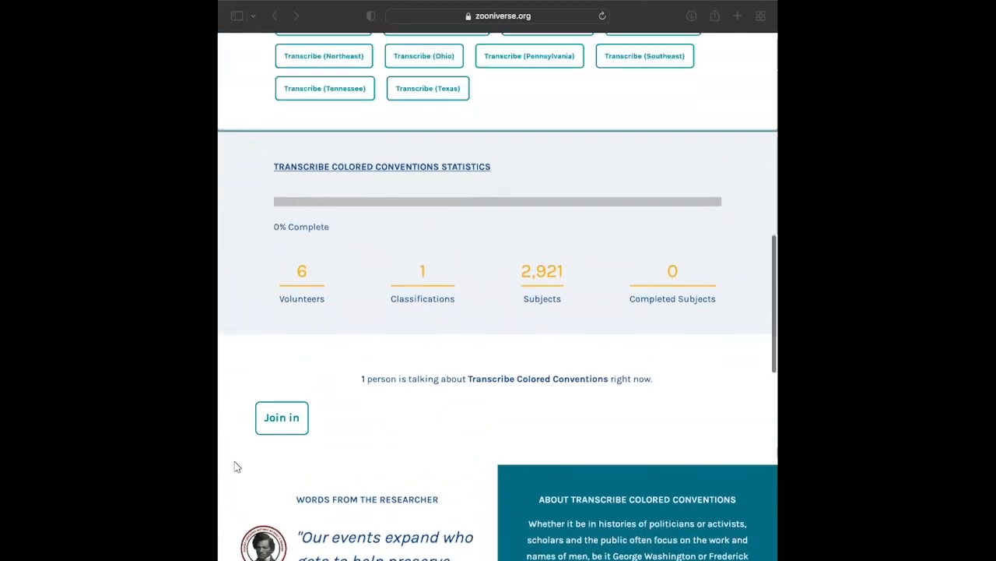
{"action": "scroll", "scroll_direction": "up", "scroll_amount": 3}
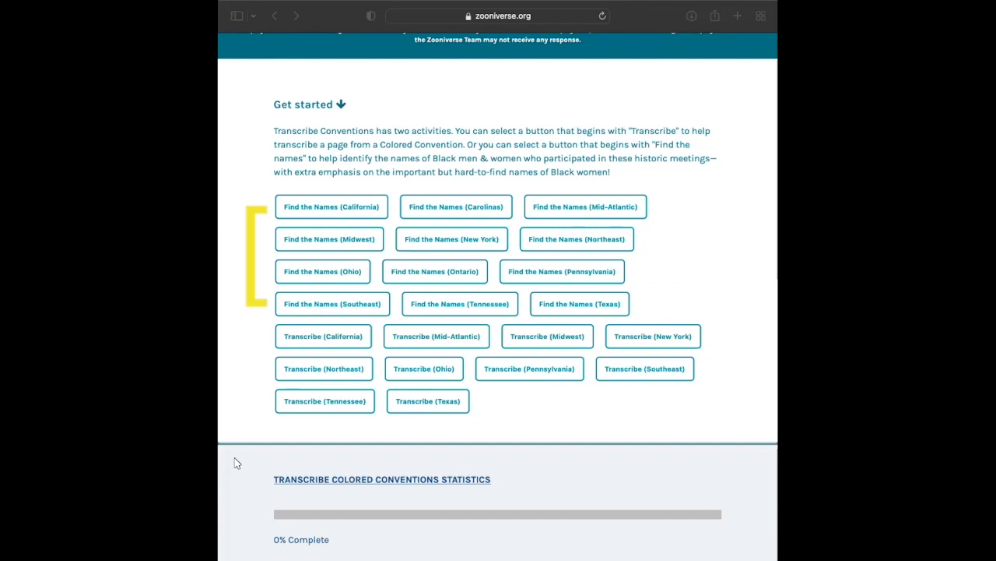
{"action": "mouse_move", "coordinate": [543, 159]}
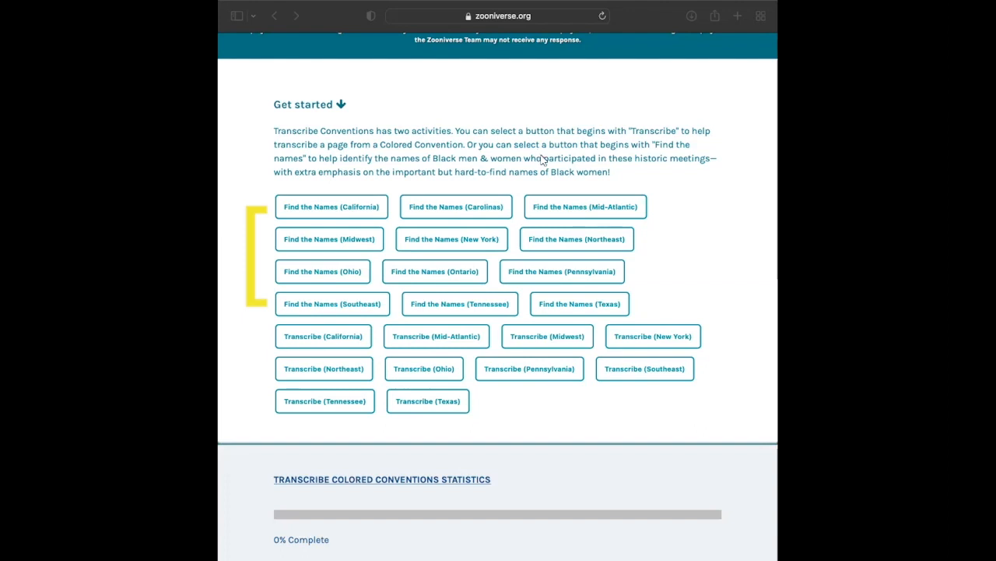
{"action": "mouse_move", "coordinate": [770, 177]}
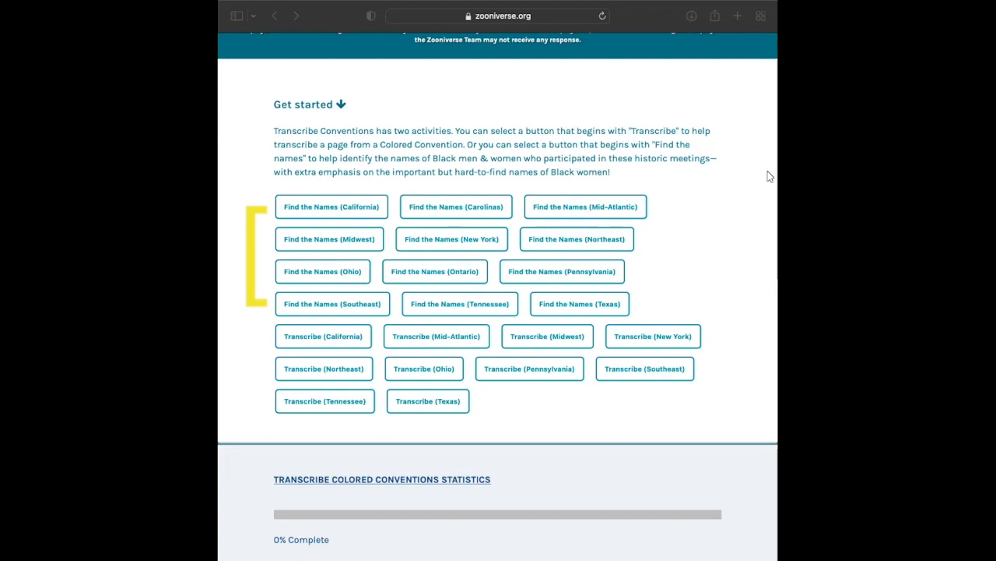
{"action": "mouse_move", "coordinate": [260, 263]}
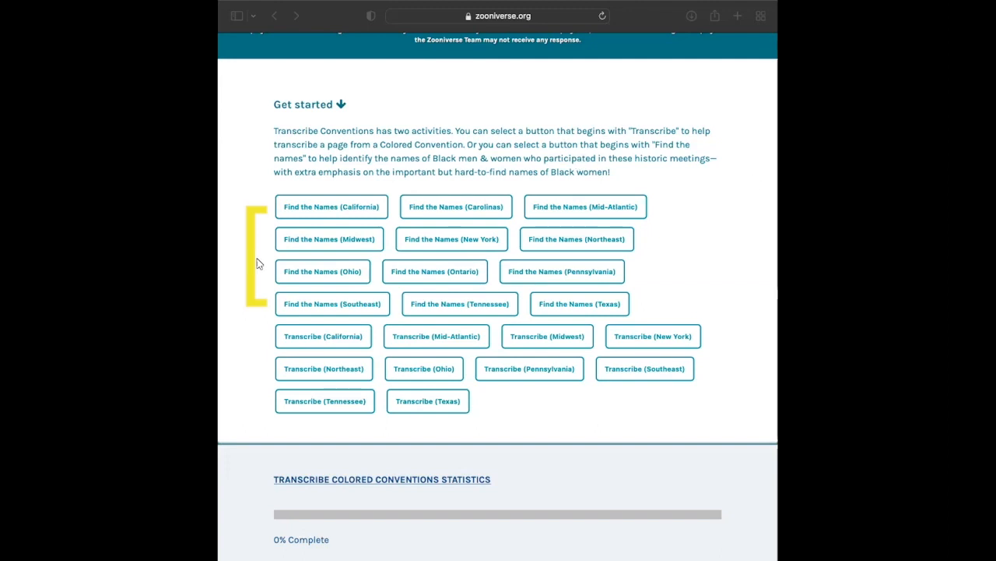